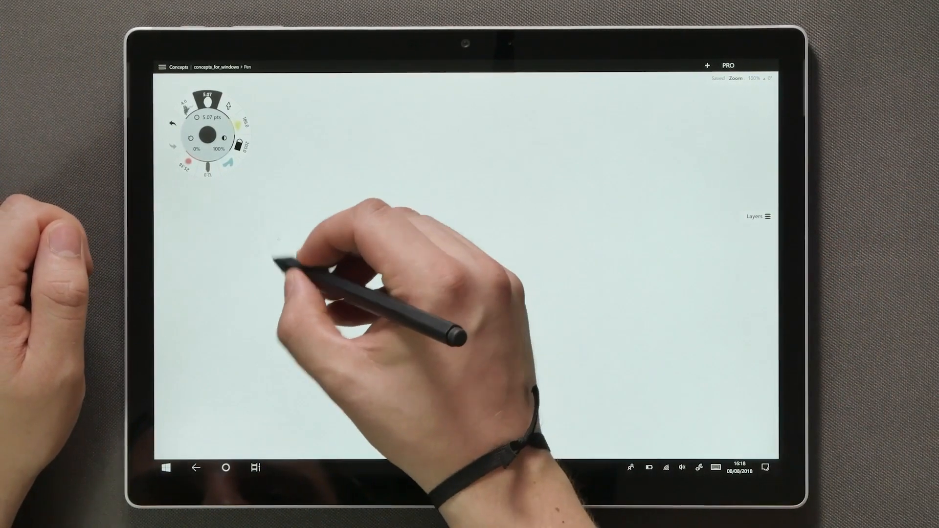
# Hand-letter CONCEPTS FOR WINDOWS in black pen and enclose it in a loose circle.
pyautogui.moveTo(275, 251); pyautogui.dragTo(347, 246)
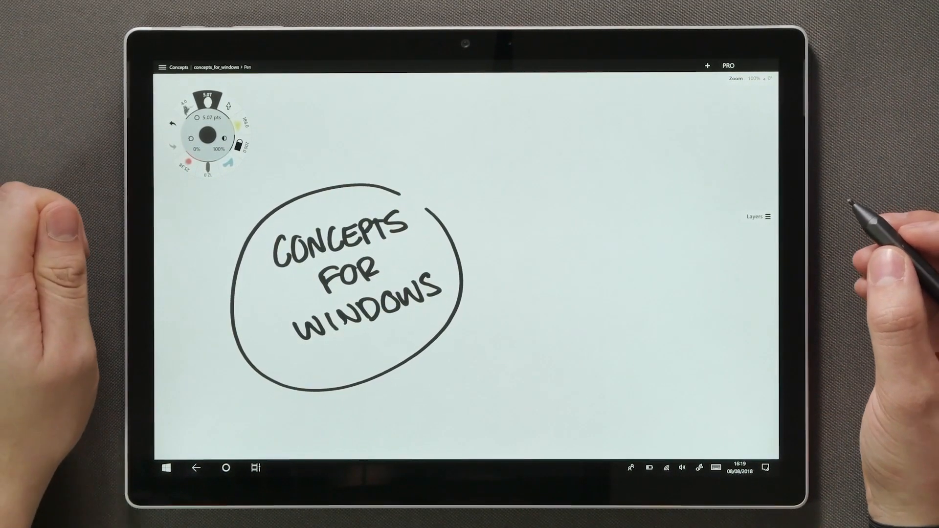
pyautogui.moveTo(791, 216)
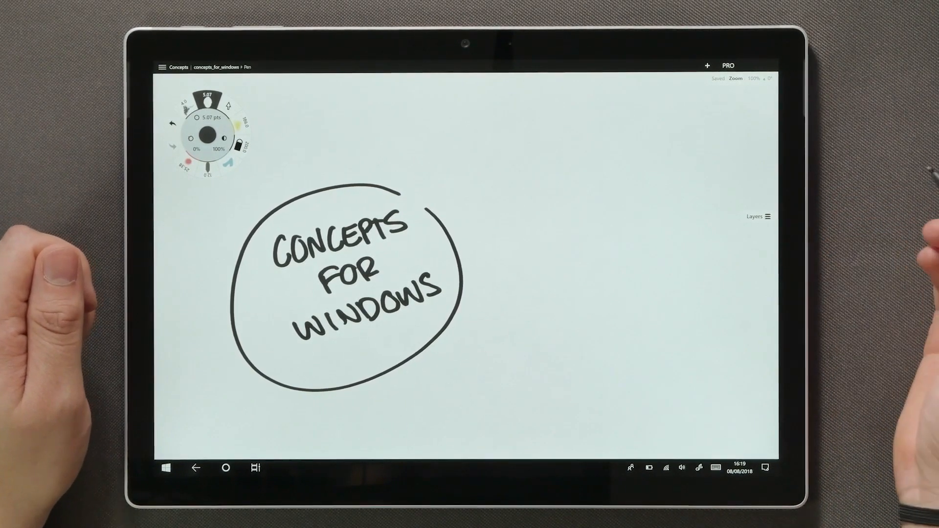
# Start a new Untitled drawing and pick the Spray brush in pink at about 25 pts.
pyautogui.click(707, 66)
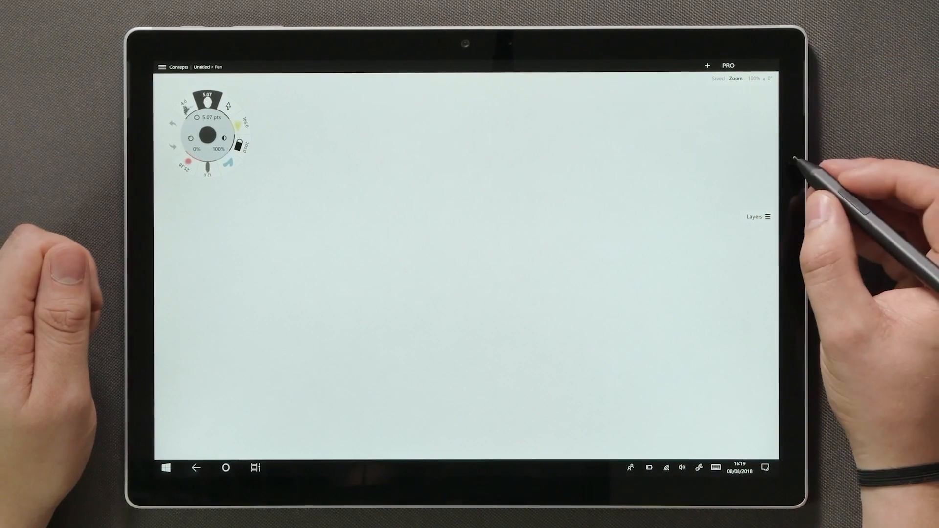
pyautogui.moveTo(838, 191)
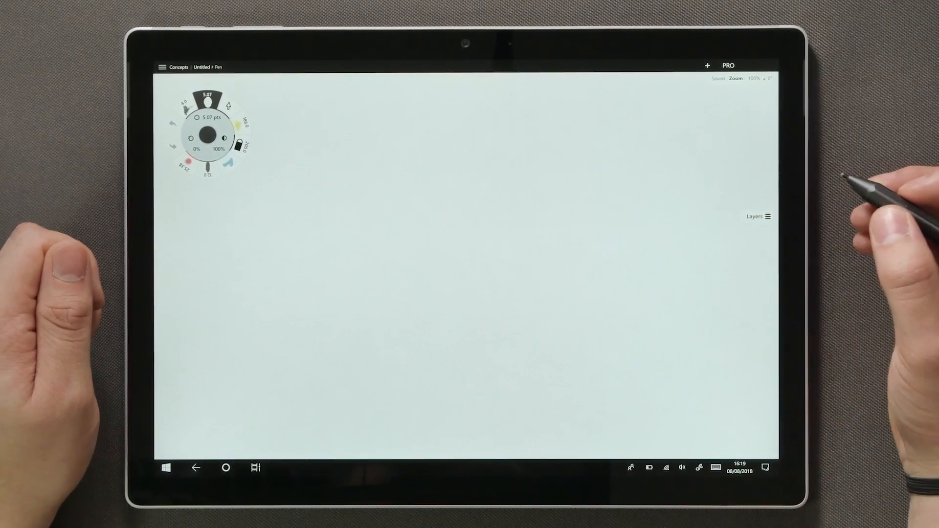
pyautogui.moveTo(850, 192)
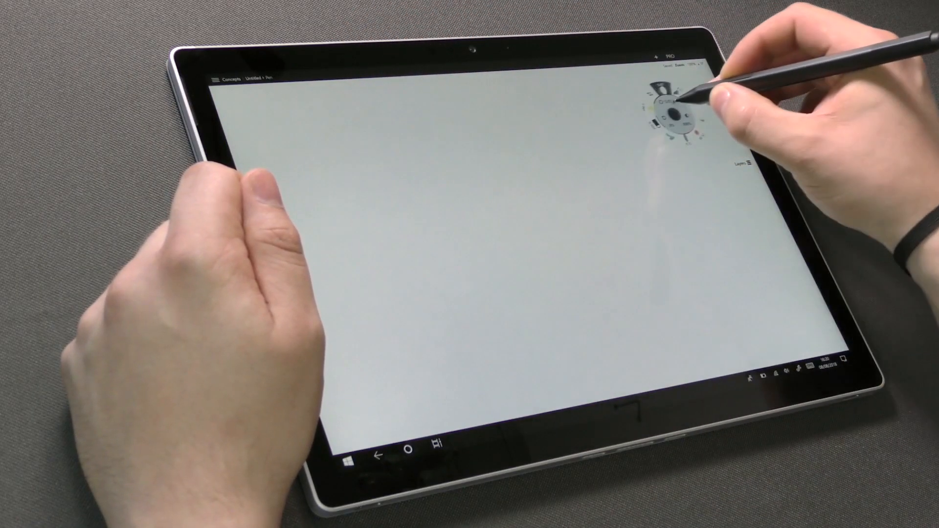
pyautogui.moveTo(665, 107); pyautogui.dragTo(497, 348)
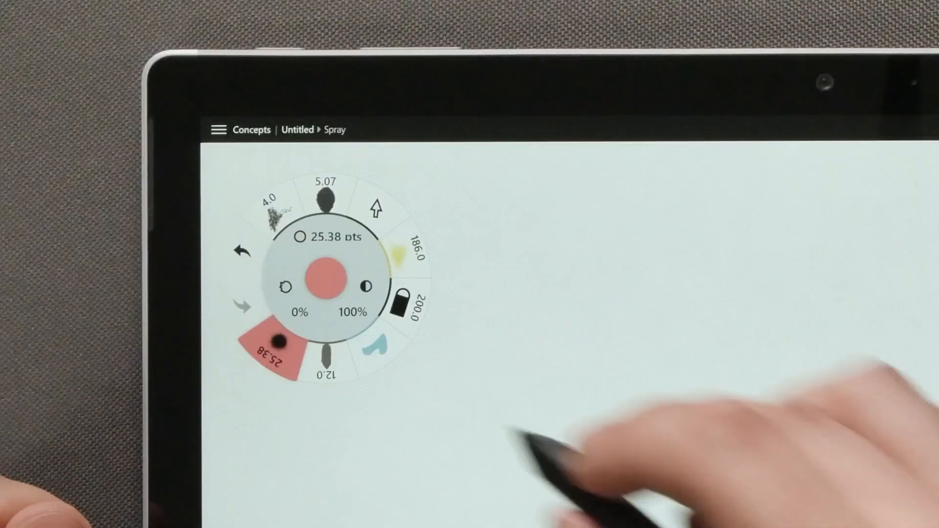
# Switch back to the Pen brush and set its stroke size to 12 pts.
pyautogui.click(326, 203)
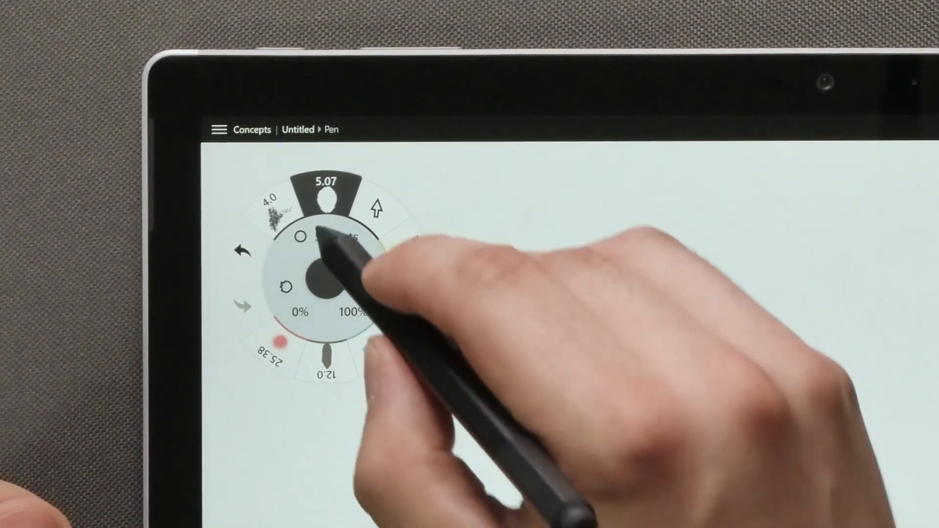
pyautogui.click(302, 237)
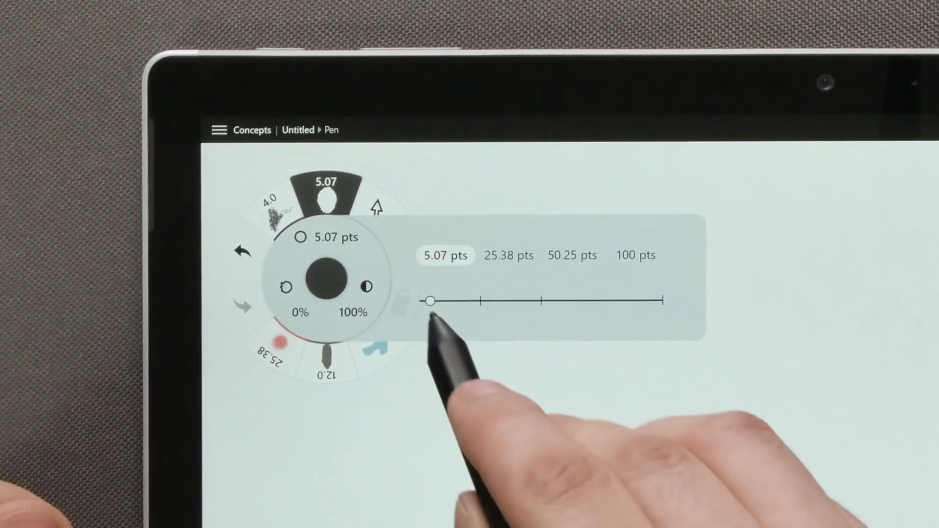
pyautogui.moveTo(431, 301); pyautogui.dragTo(427, 301)
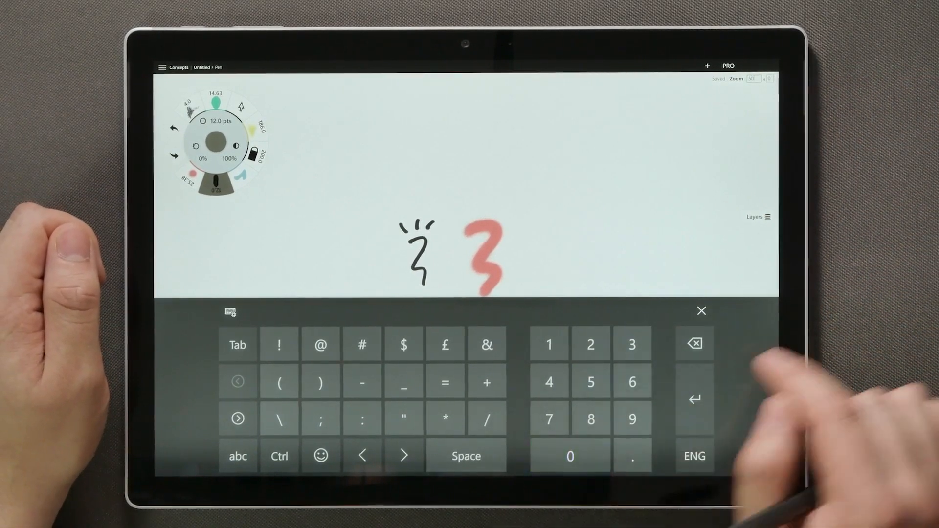
# Enter a Pen size of about 24 pts on the keypad and draw a thick black wavy stroke.
pyautogui.click(701, 311)
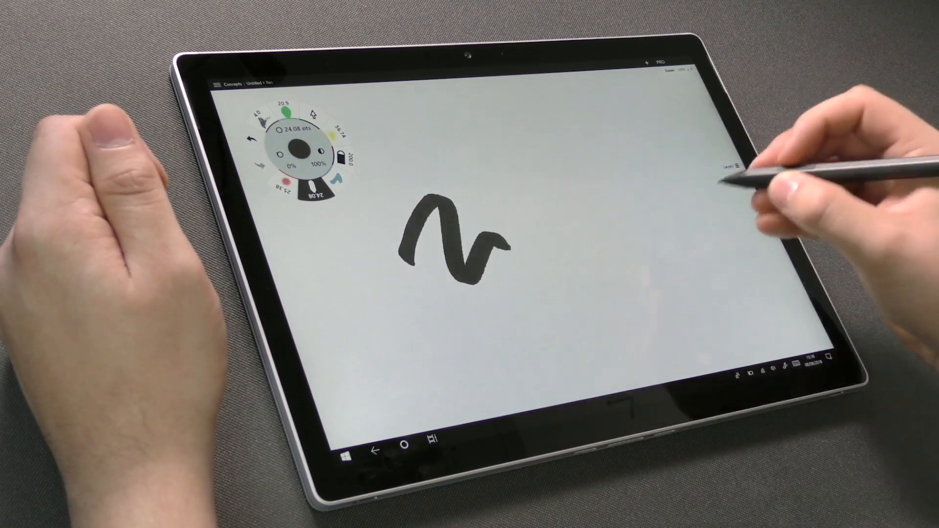
# Draw two thick slanted parallel strokes beside the wave, then select the wavy stroke.
pyautogui.moveTo(575, 192); pyautogui.dragTo(623, 263)
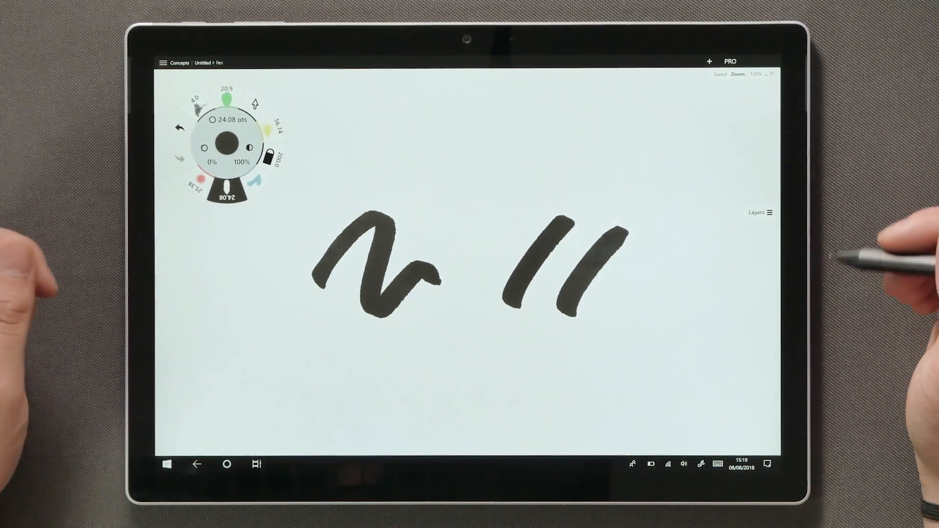
pyautogui.moveTo(887, 251)
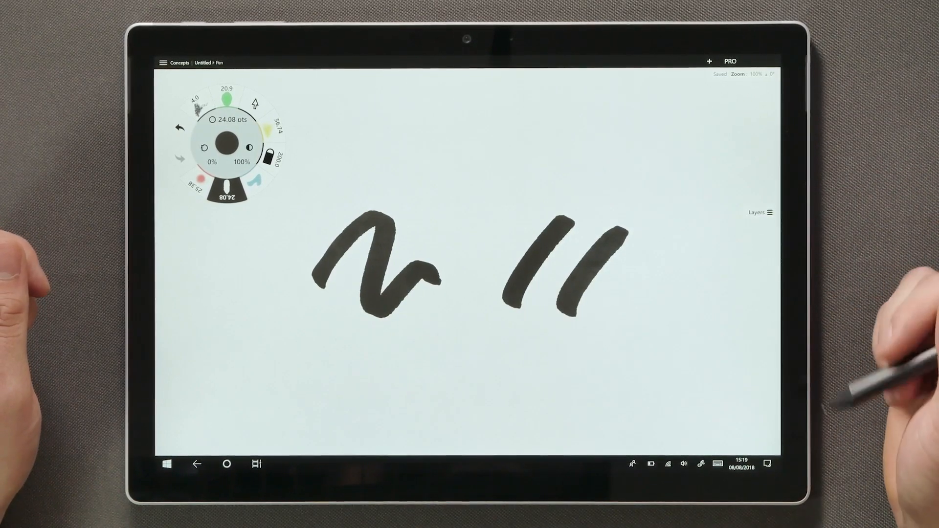
pyautogui.click(477, 359)
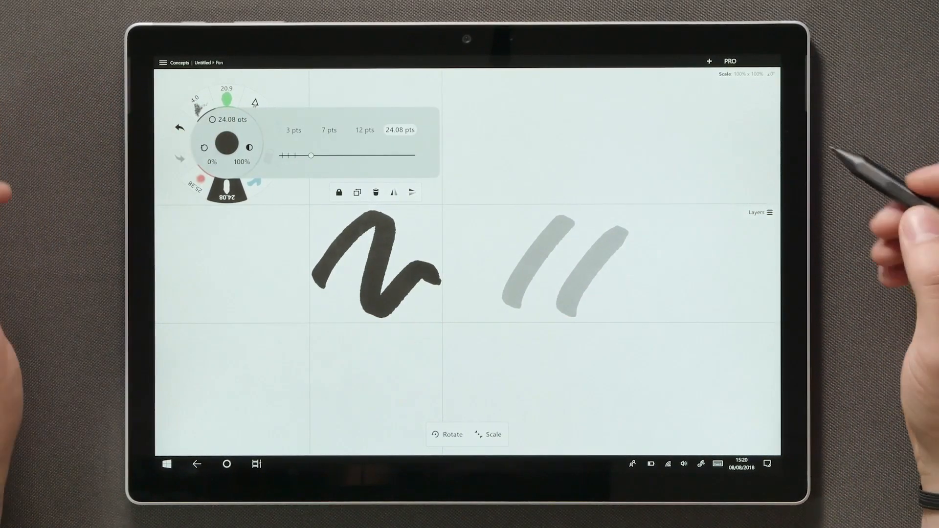
# Raise the selected wavy stroke's weight to about 44 pts.
pyautogui.moveTo(311, 155); pyautogui.dragTo(338, 156)
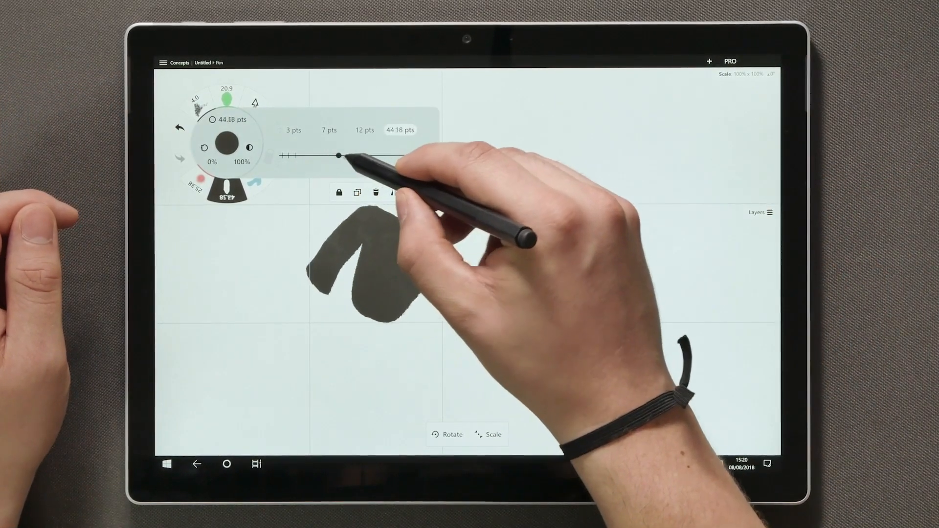
pyautogui.moveTo(338, 157); pyautogui.dragTo(320, 157)
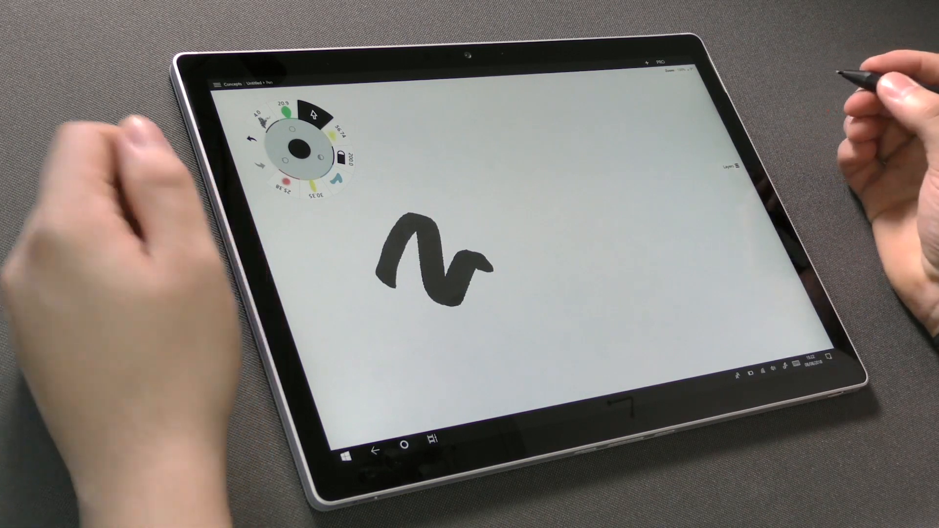
# Return to the blank Untitled canvas and collapse the Layers panel.
pyautogui.click(215, 82)
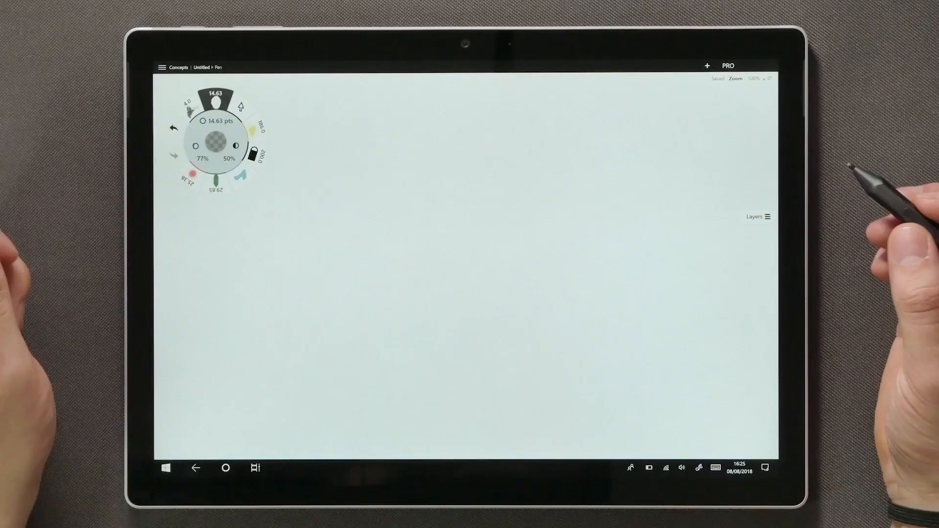
# Expand the Layers panel to show the Pen, Custom, Fill, Airbrush and Spray layers.
pyautogui.click(757, 216)
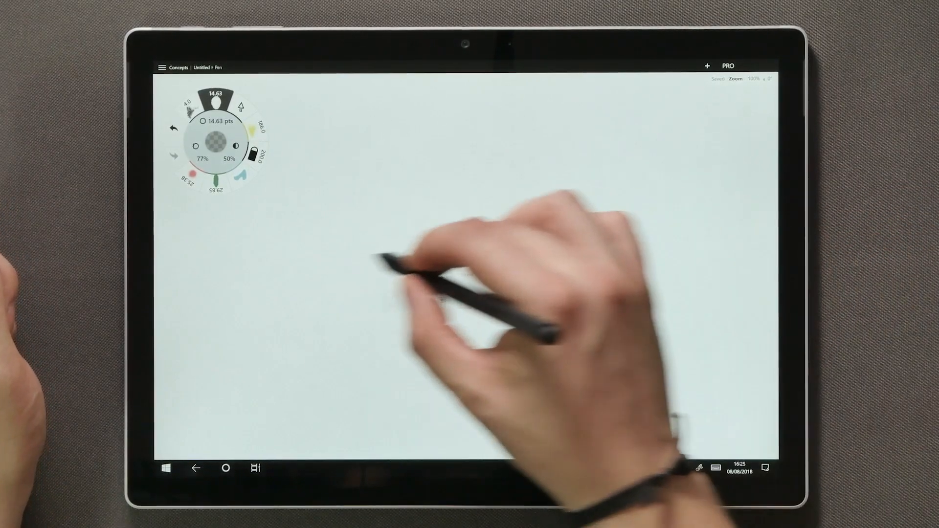
pyautogui.click(757, 192)
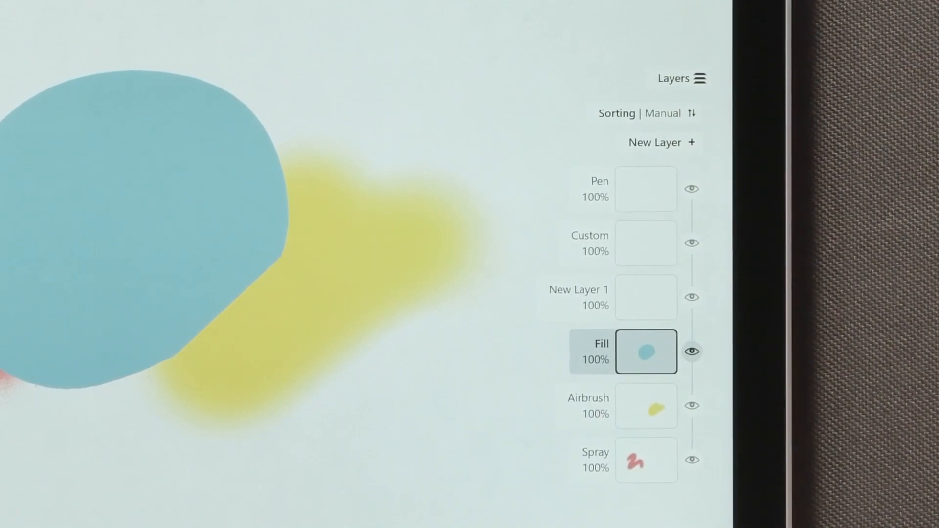
# Paint a salmon-red sprayed zigzag over the shapes and make Airbrush the active layer.
pyautogui.click(664, 113)
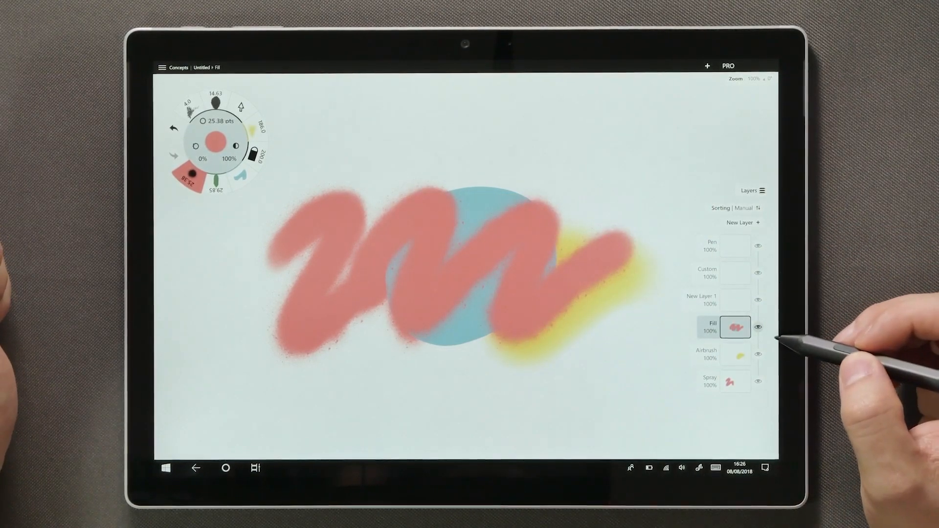
pyautogui.click(734, 354)
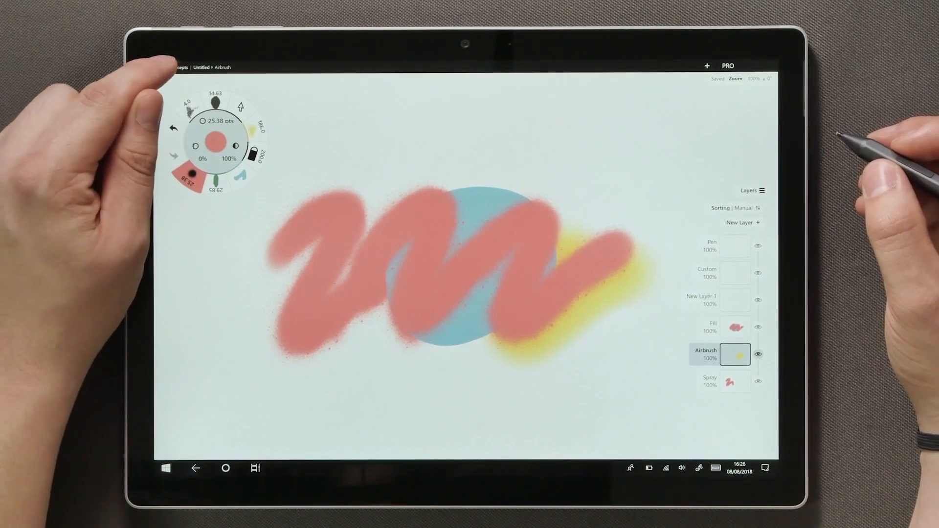
# Open monster_mask.concepts from Pictures in place of the untitled drawing.
pyautogui.click(161, 67)
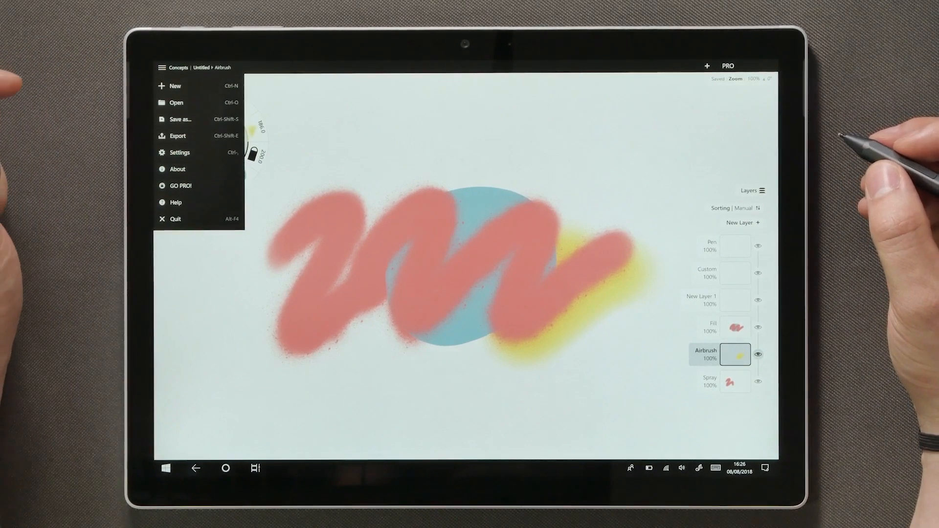
pyautogui.click(175, 85)
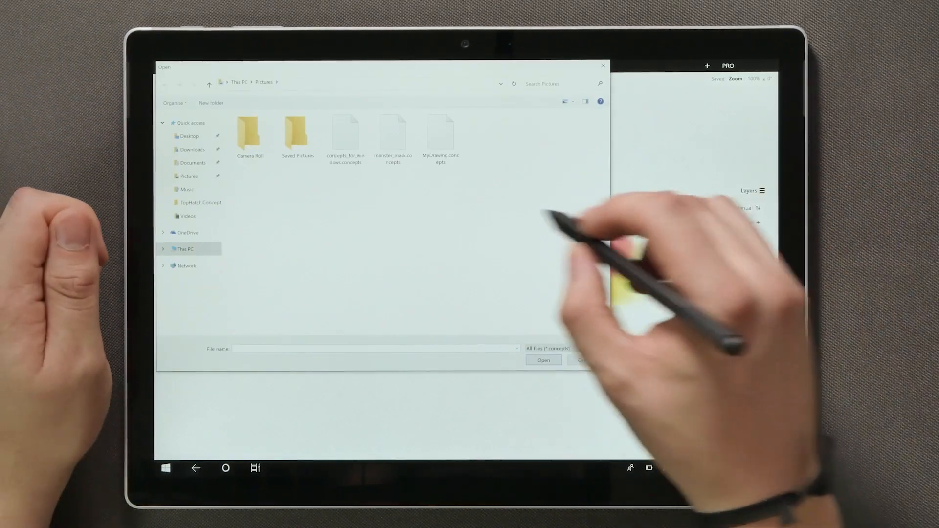
pyautogui.click(393, 135)
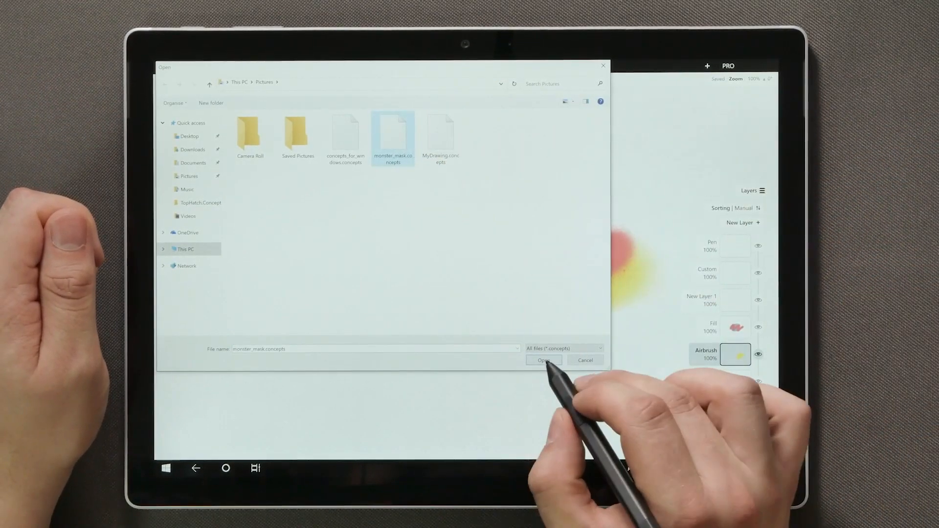
pyautogui.click(543, 360)
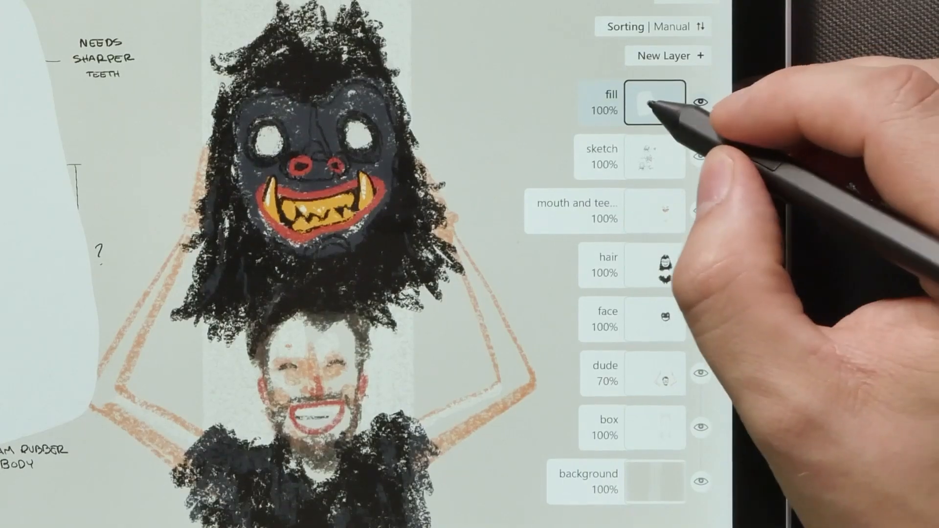
# Lower the fill layer's opacity to 77% and make the sketch layer active.
pyautogui.click(654, 102)
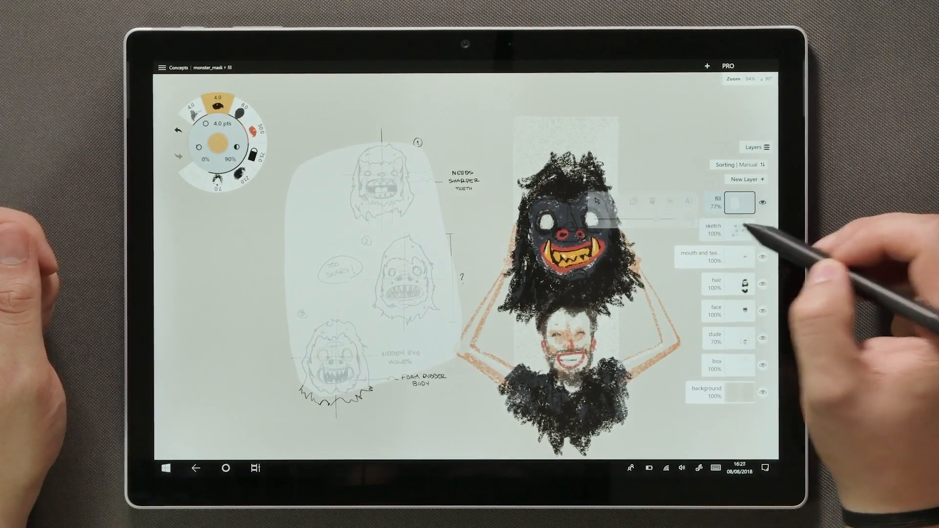
pyautogui.click(713, 230)
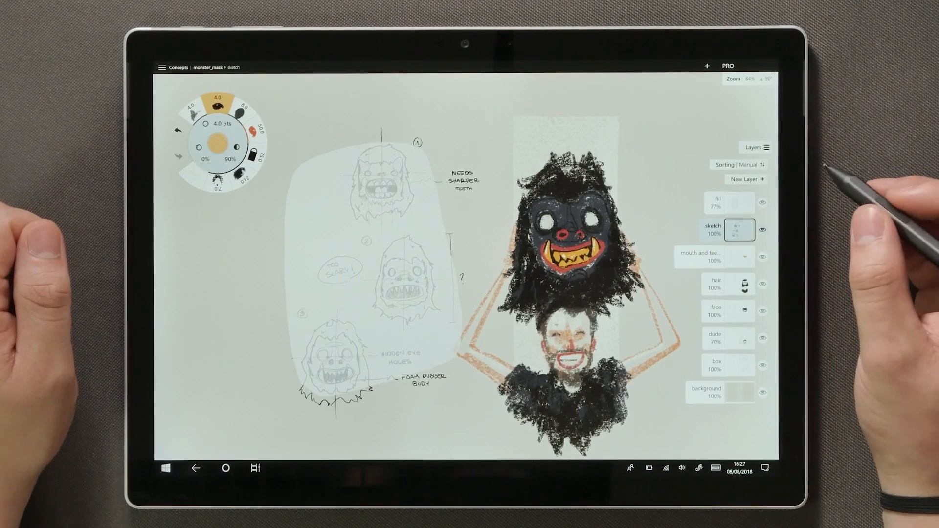
pyautogui.click(739, 231)
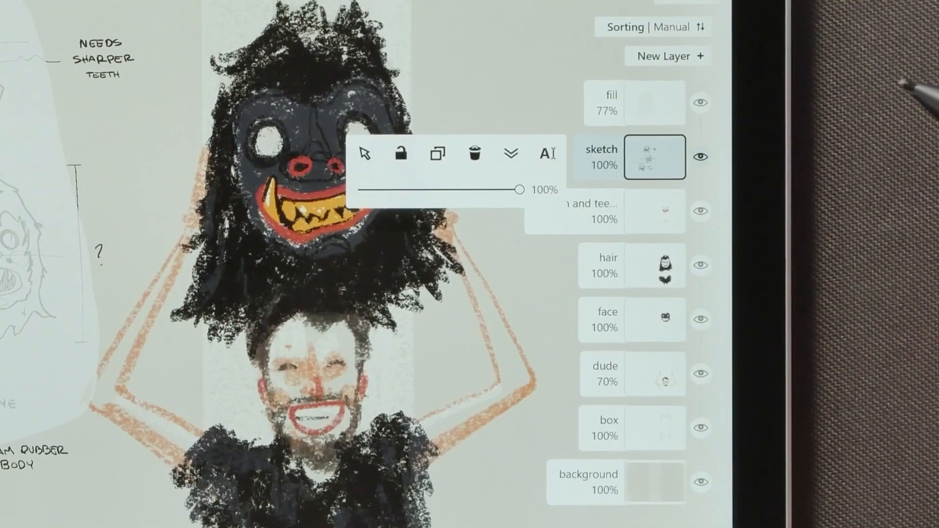
pyautogui.click(402, 155)
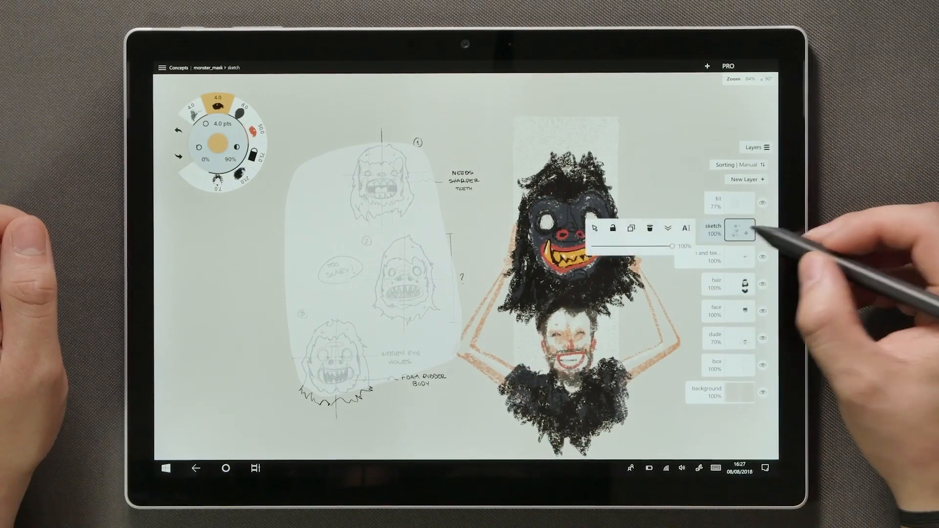
pyautogui.click(713, 225)
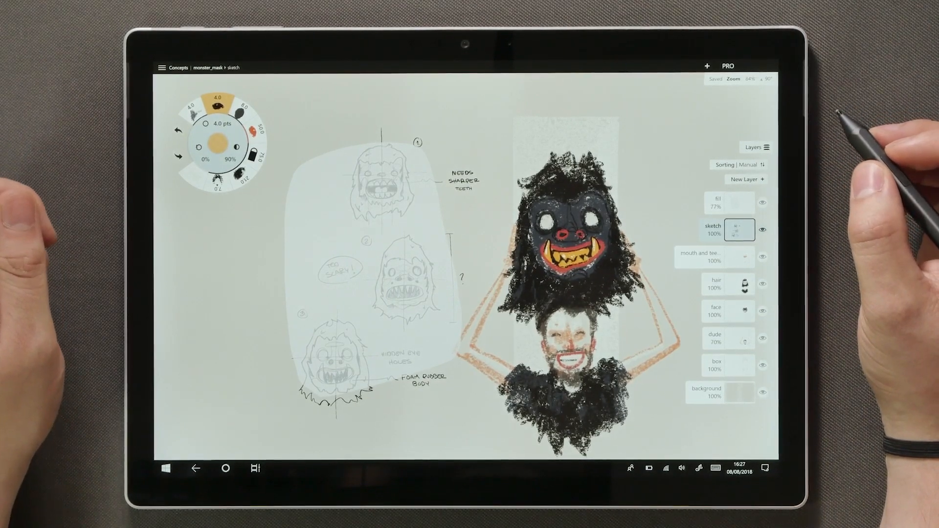
# Review the image file types in the PNG export Save As dialog, then cancel without saving.
pyautogui.click(162, 67)
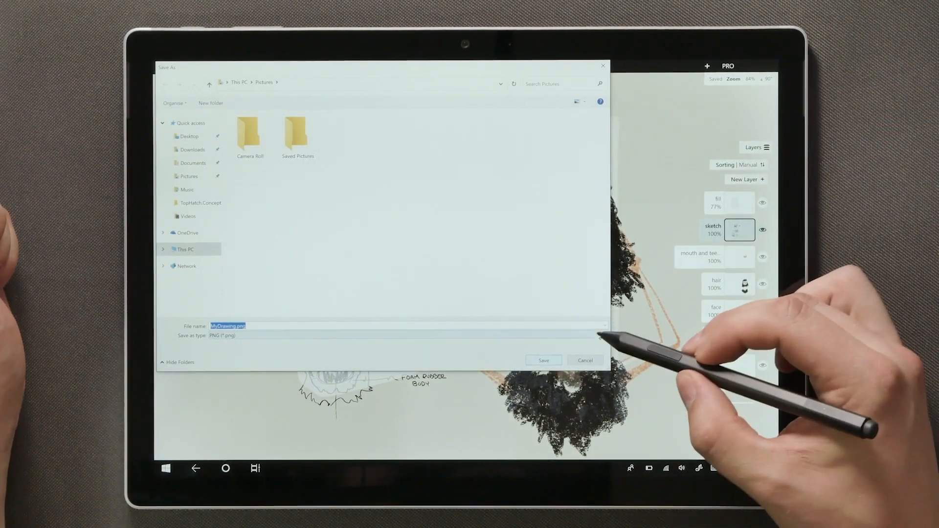
pyautogui.click(407, 335)
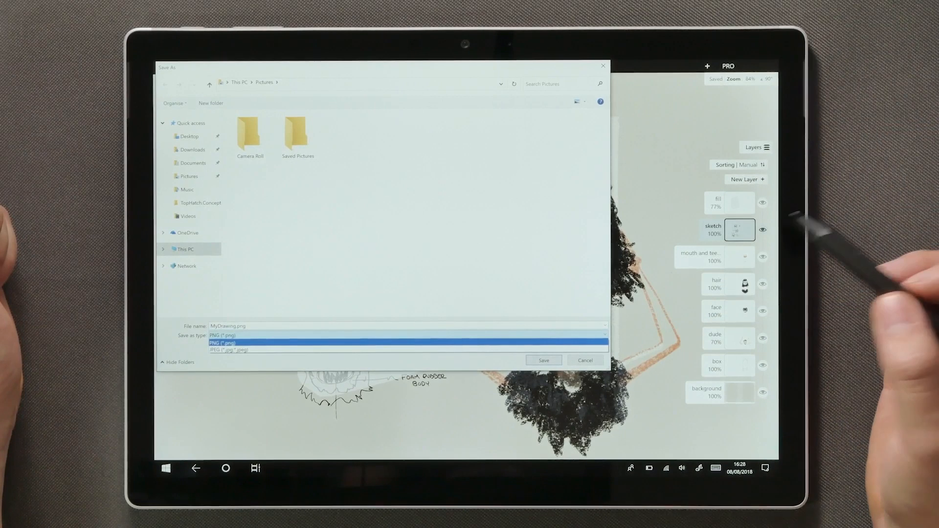
pyautogui.click(223, 334)
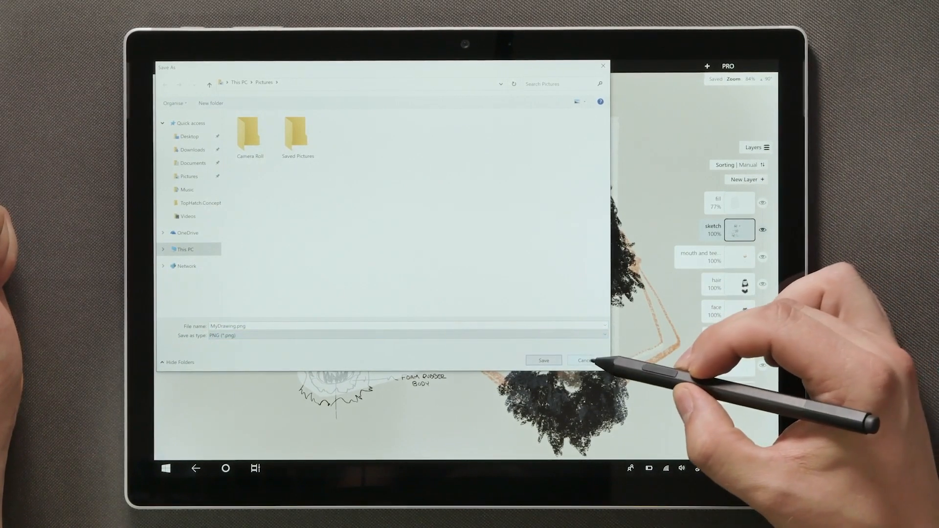
pyautogui.click(542, 360)
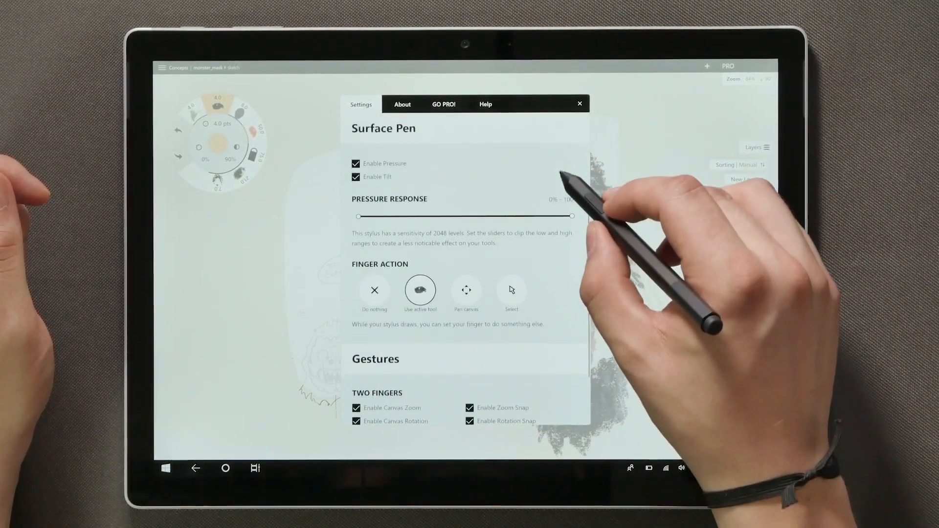
# Keep pen pressure at the full 0%–100% range and set finger touches to pan the canvas.
pyautogui.moveTo(572, 216); pyautogui.dragTo(553, 217)
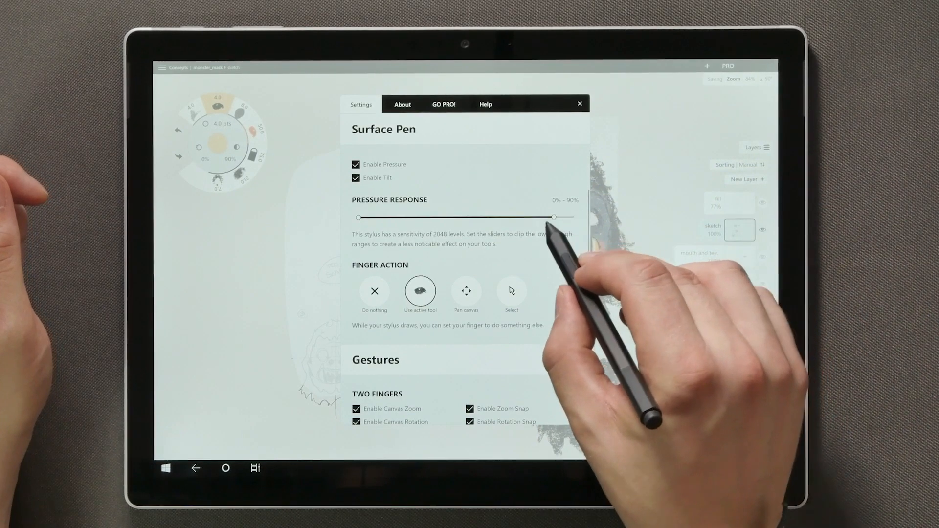
pyautogui.moveTo(545, 217); pyautogui.dragTo(572, 217)
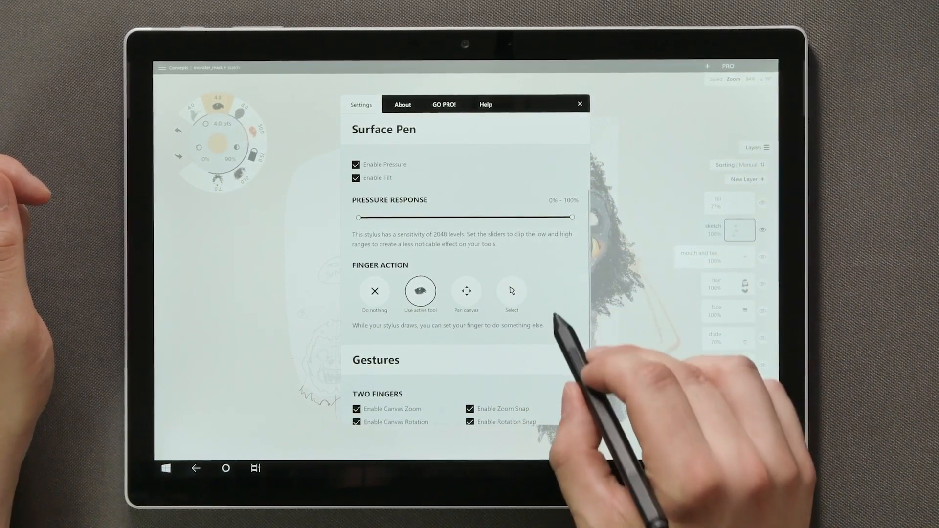
pyautogui.scroll(-3)
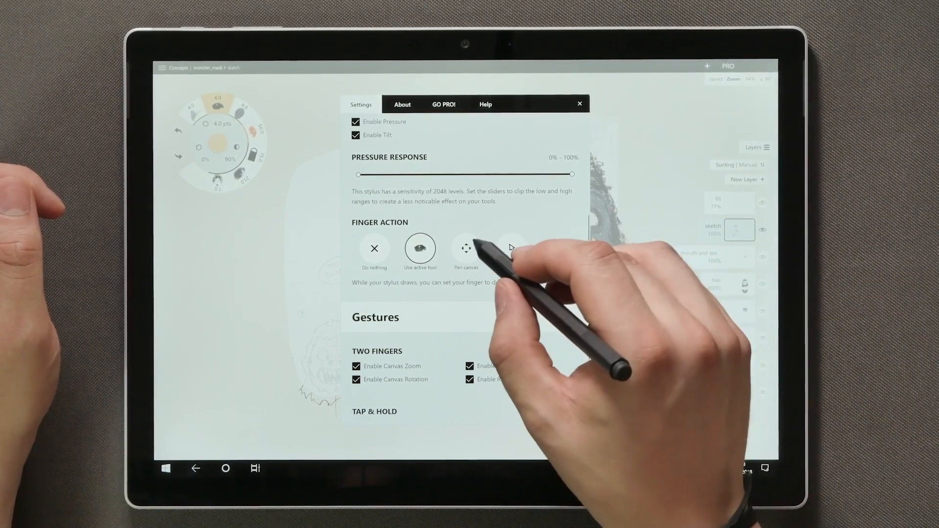
pyautogui.click(579, 104)
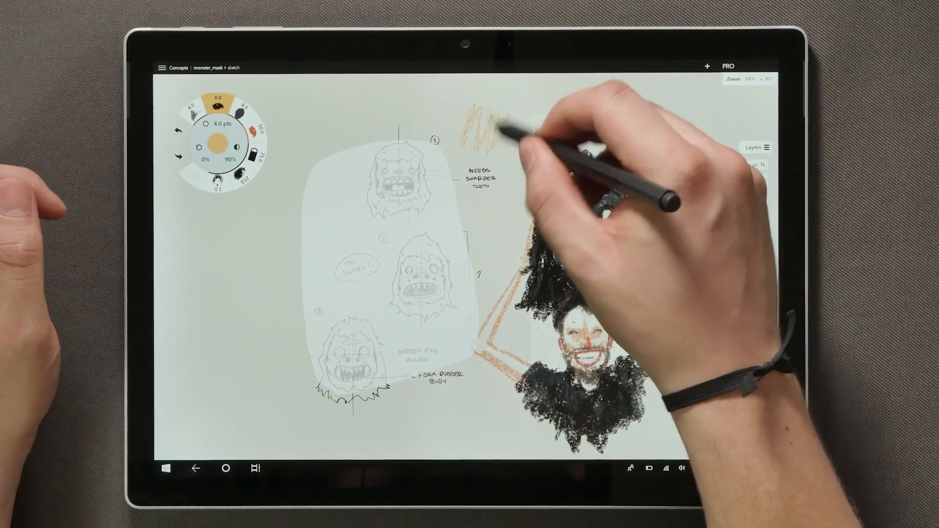
# Reopen Settings and leave the tap and hold delay at 0.3 seconds after trying 0.9.
pyautogui.click(162, 67)
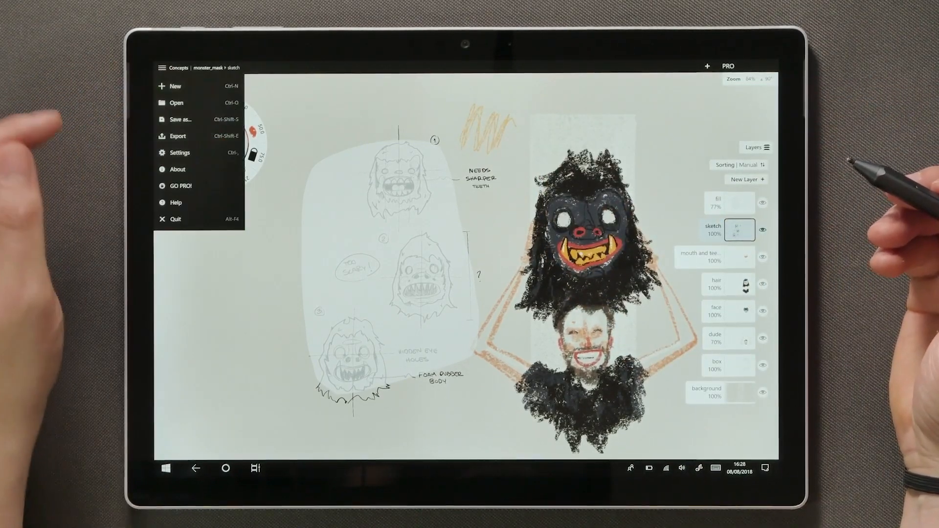
pyautogui.click(180, 152)
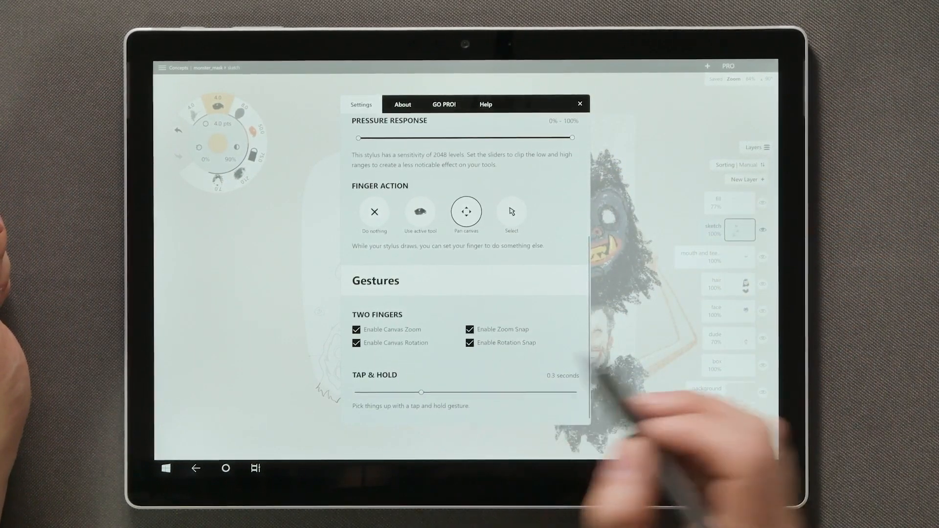
pyautogui.moveTo(421, 393); pyautogui.dragTo(552, 392)
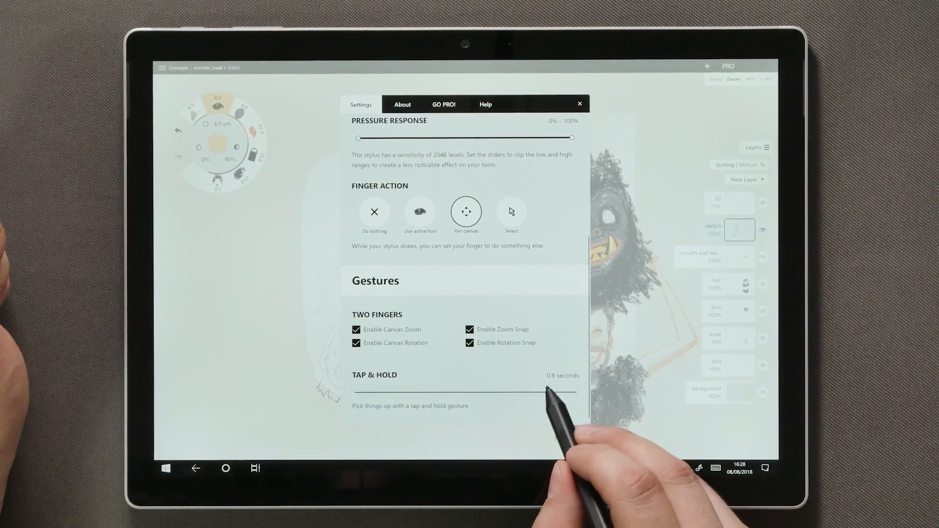
pyautogui.moveTo(551, 392); pyautogui.dragTo(419, 393)
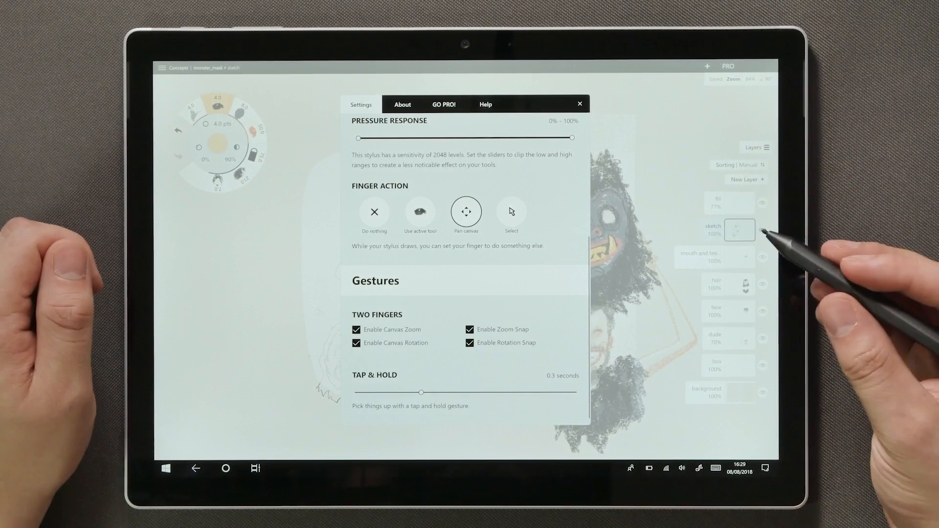
# View the About page with version 1.0.0.0, then the Go Pro upgrade page.
pyautogui.click(402, 104)
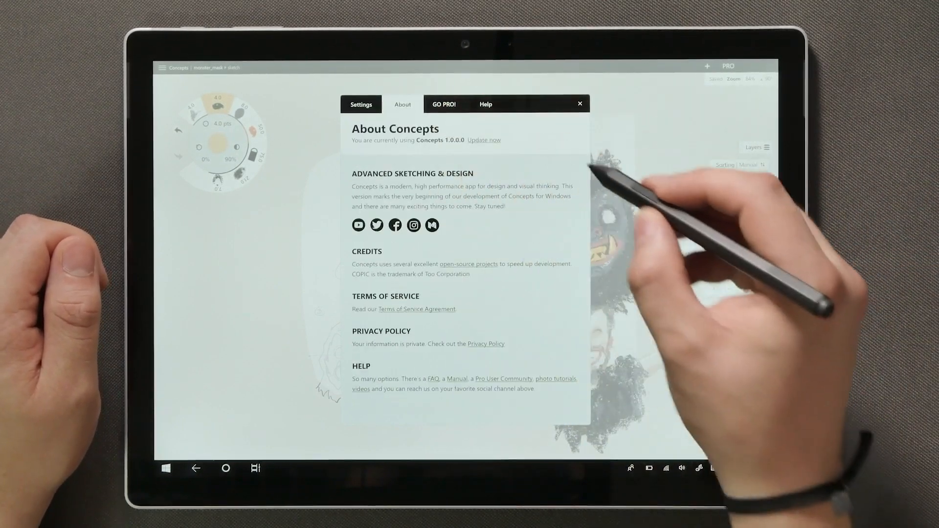
pyautogui.click(444, 104)
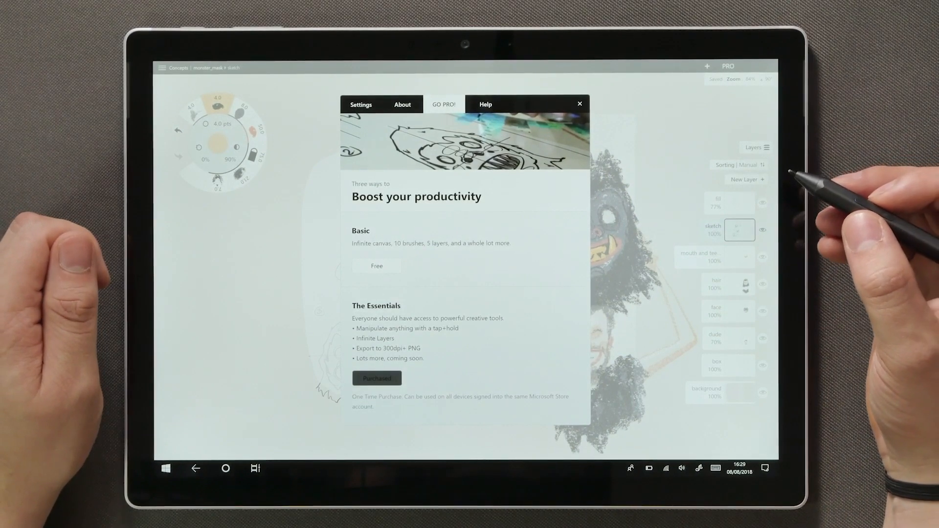
pyautogui.moveTo(809, 179)
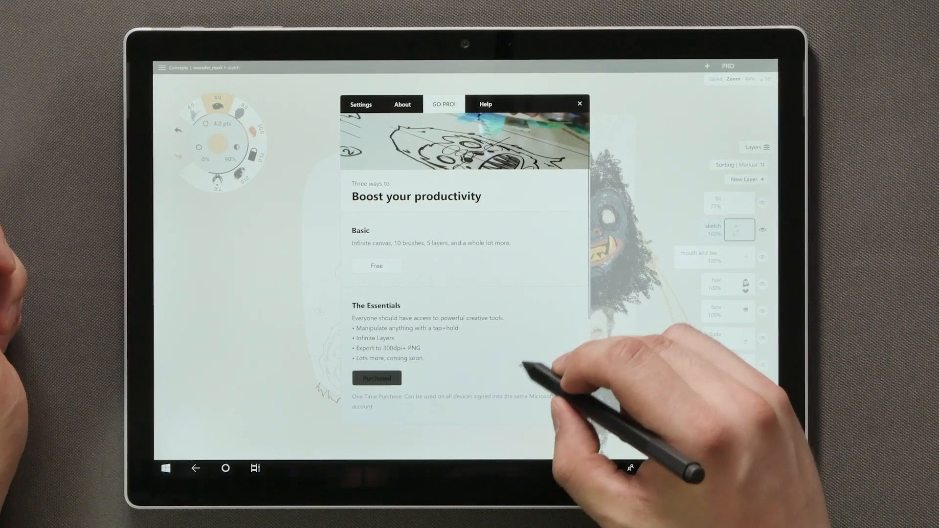
# Scroll through the Basic, Essentials and Get everything plans, then move to Help.
pyautogui.scroll(-3)
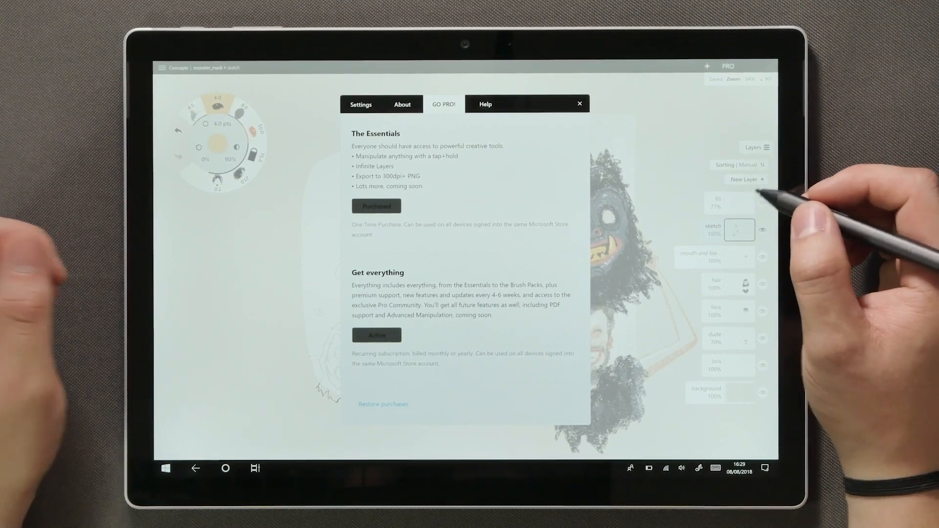
pyautogui.click(485, 103)
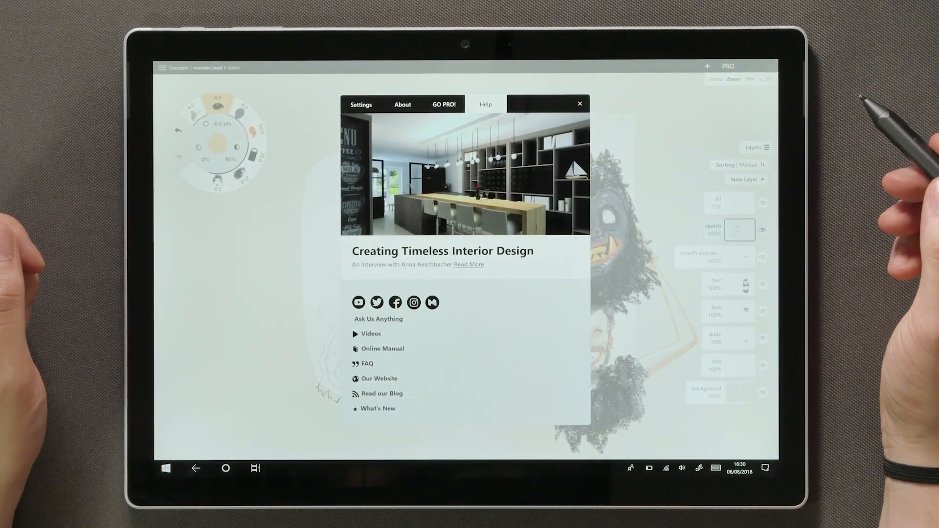
# Close the Help window to return to the monster mask drawing.
pyautogui.click(579, 103)
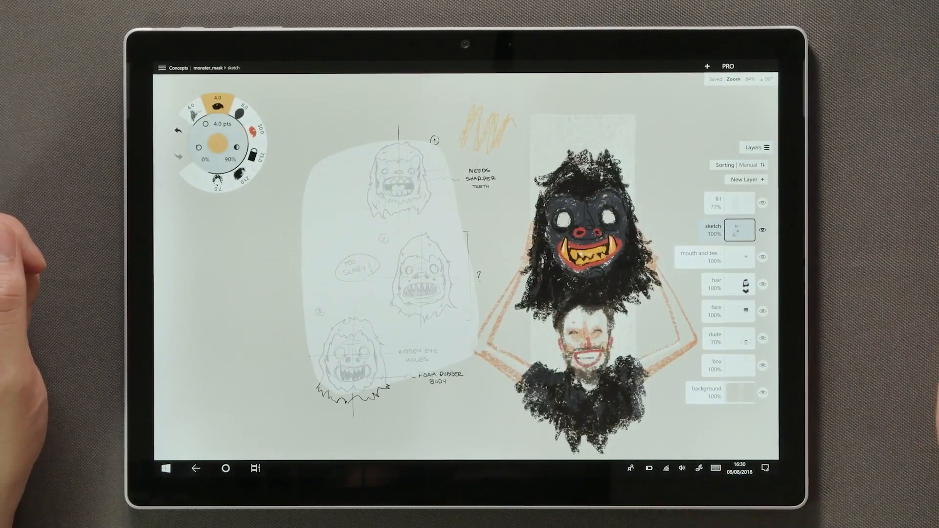